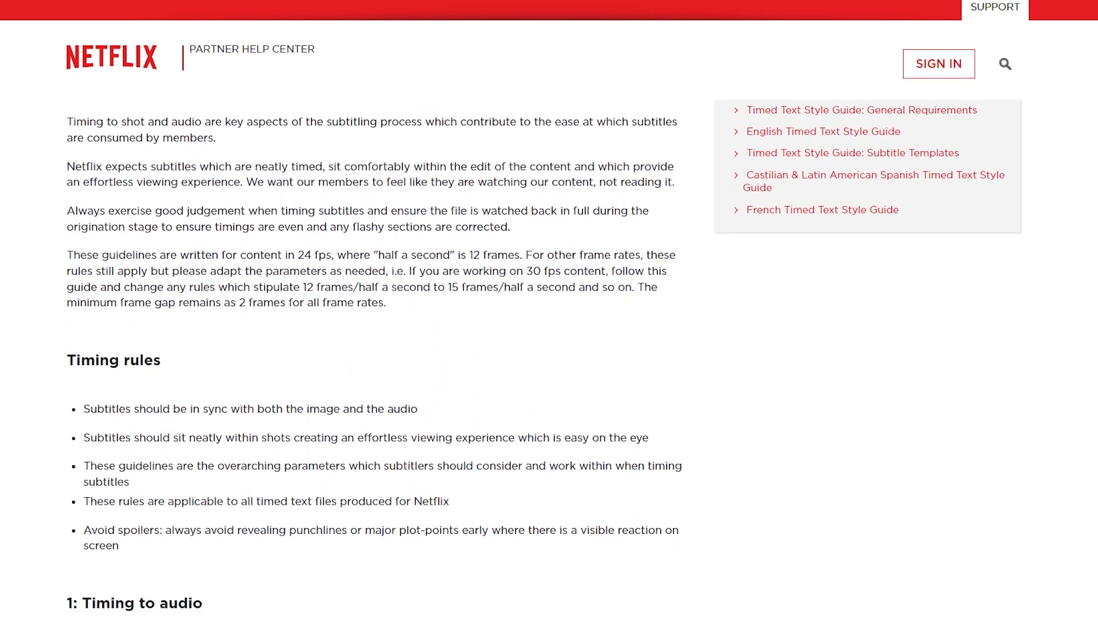
- Set the English subtitle group's event duration limits to 0.83–7 seconds and update the group
{"action": "scroll", "scroll_direction": "down", "scroll_amount": 3}
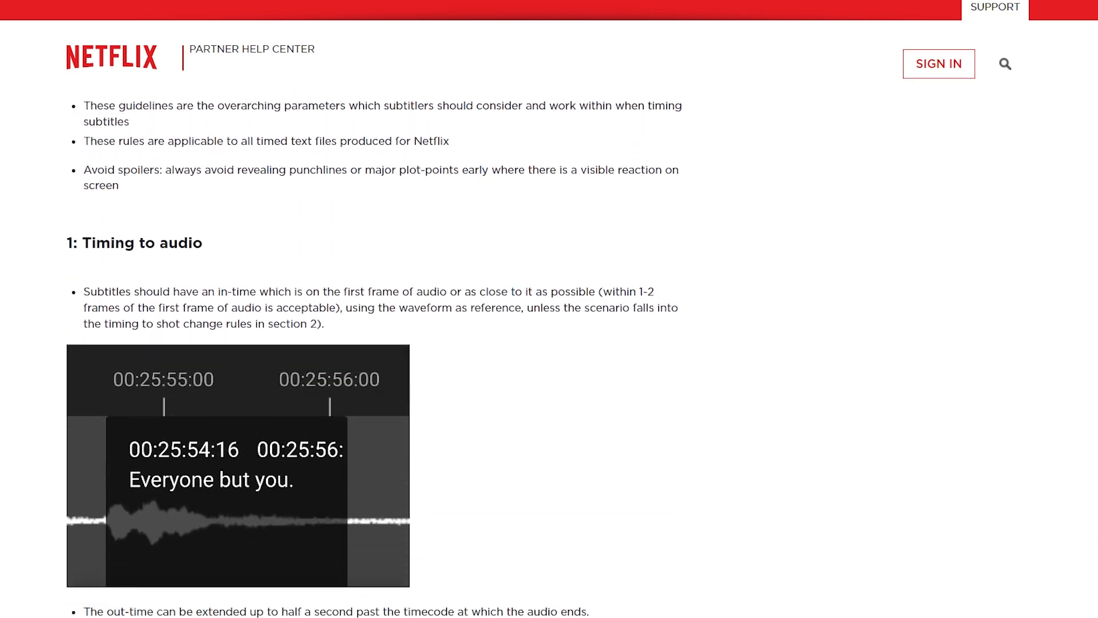
{"action": "scroll", "scroll_direction": "down", "scroll_amount": 3}
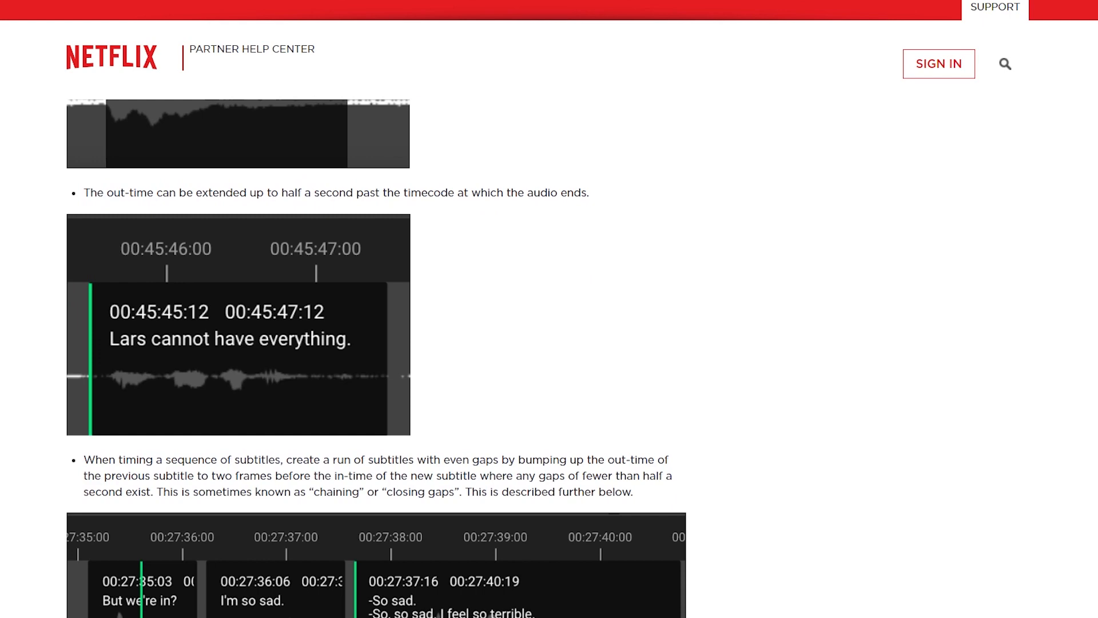
{"action": "scroll", "scroll_direction": "down", "scroll_amount": 3}
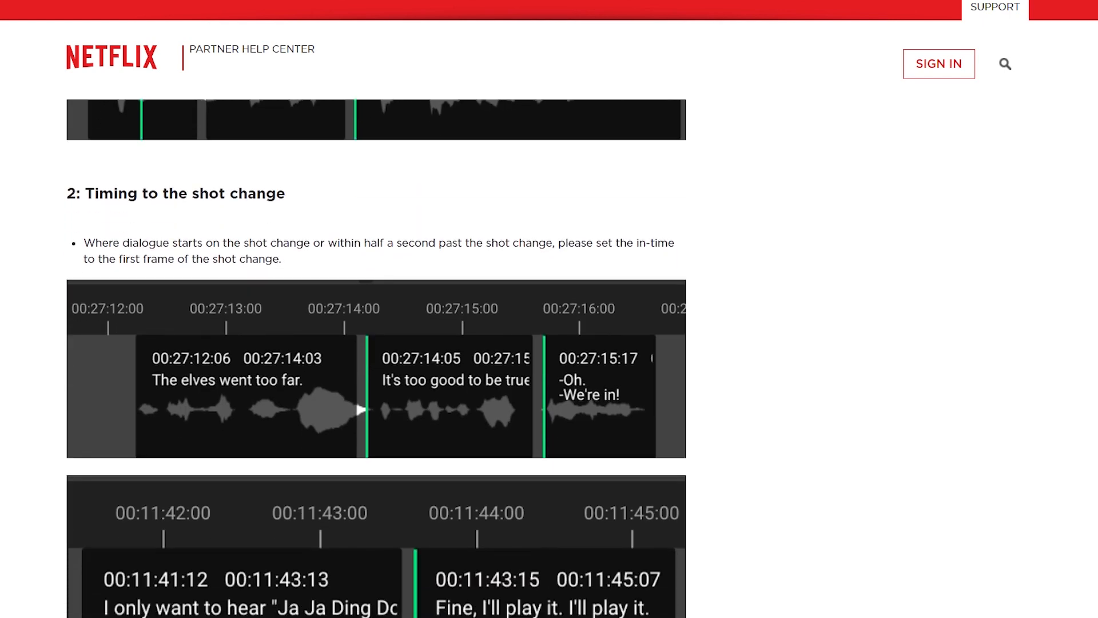
{"action": "scroll", "scroll_direction": "down", "scroll_amount": 3}
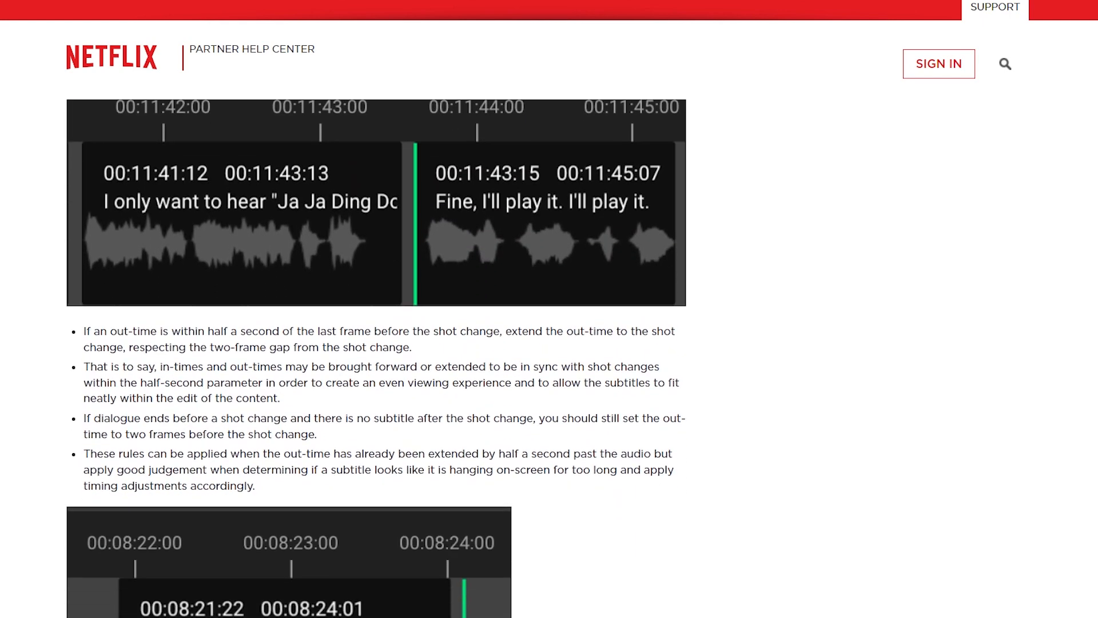
{"action": "scroll", "scroll_direction": "down", "scroll_amount": 3}
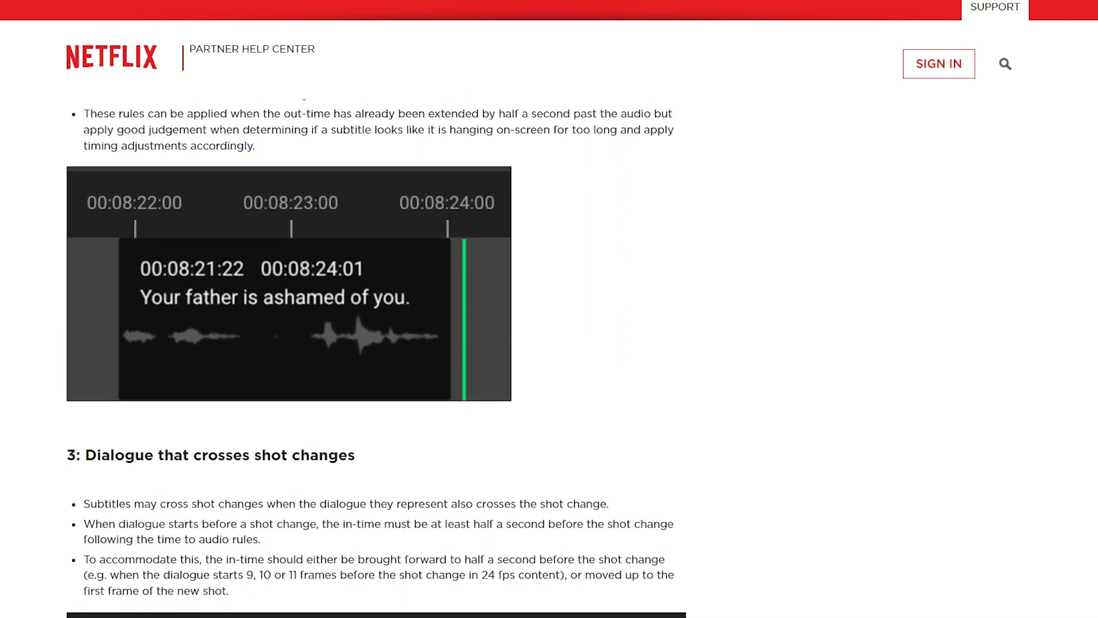
{"action": "scroll", "scroll_direction": "down", "scroll_amount": 3}
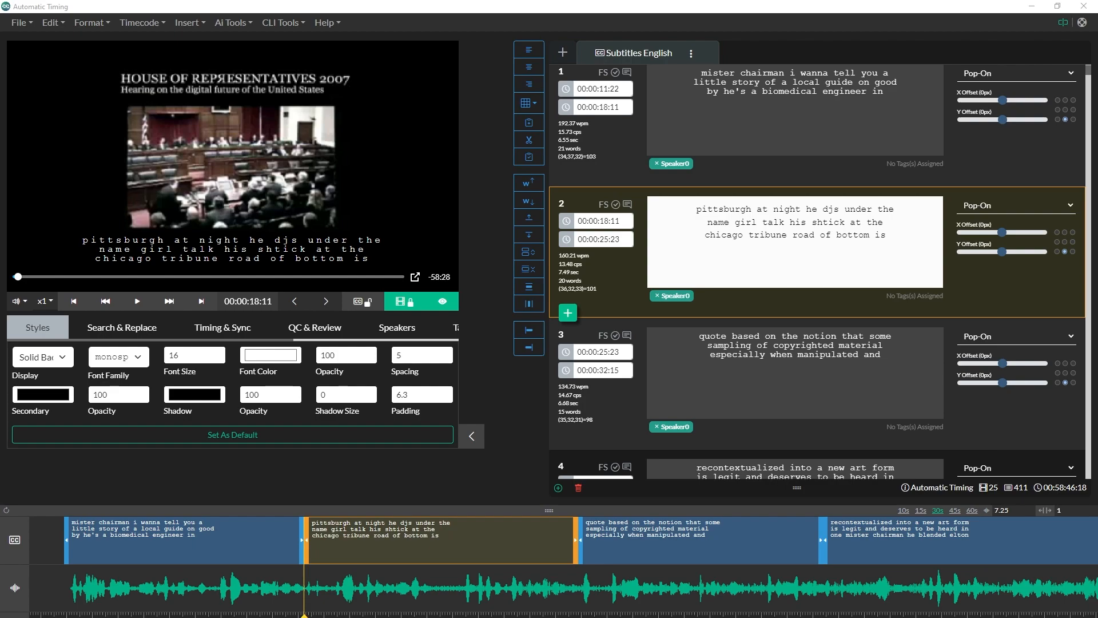
{"action": "left_click", "coordinate": [691, 53]}
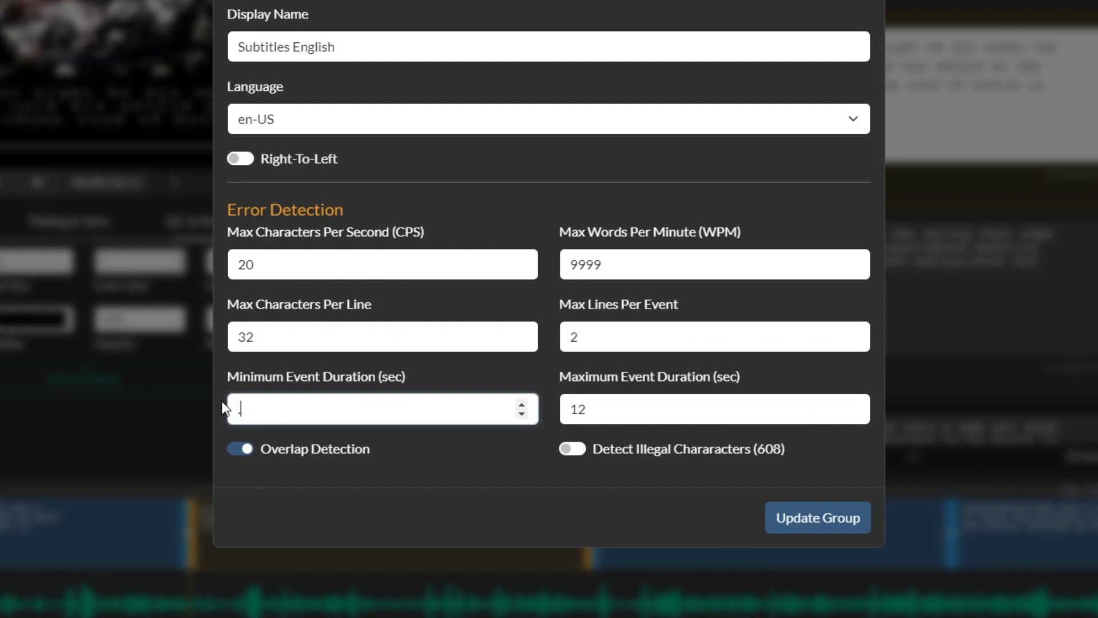
{"action": "type", "text": "0.83"}
{"action": "left_click", "coordinate": [714, 408]}
{"action": "type", "text": "7"}
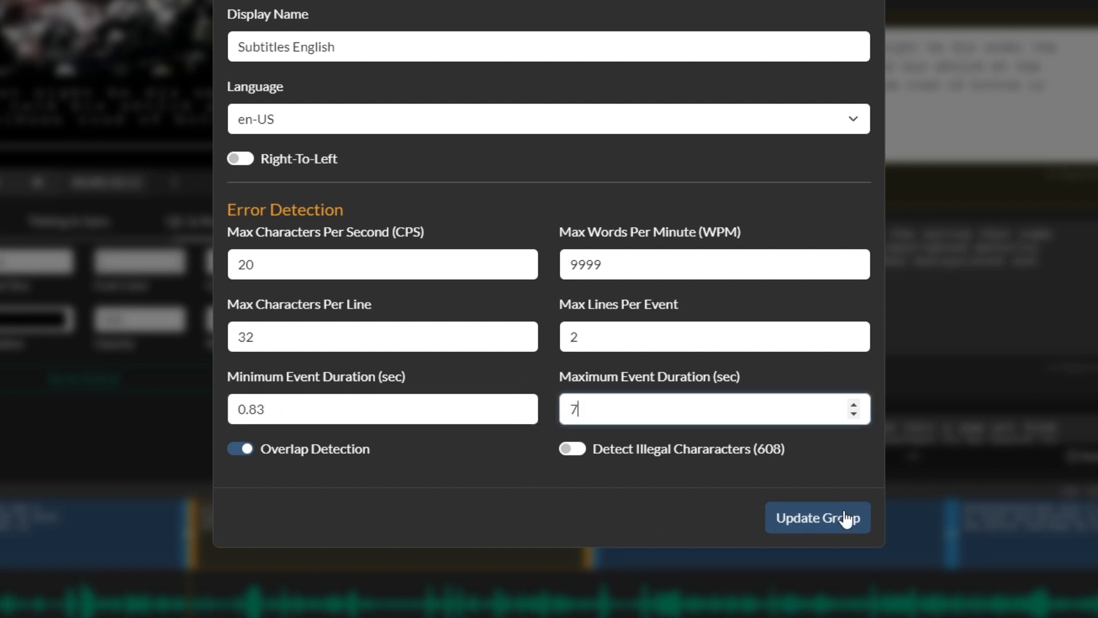
{"action": "left_click", "coordinate": [818, 518]}
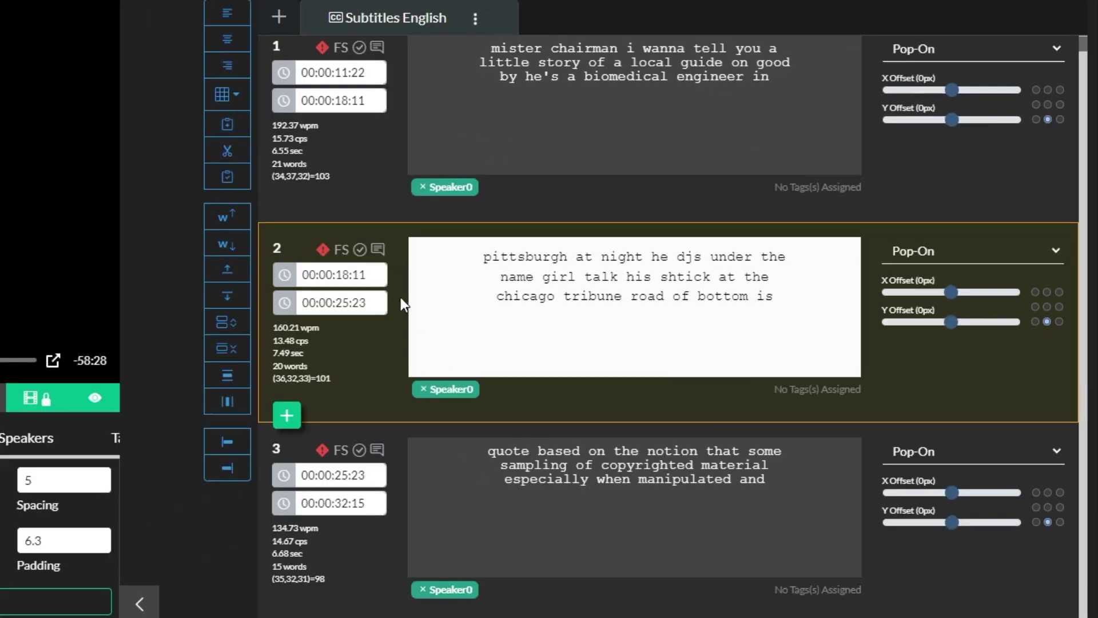
{"action": "mouse_move", "coordinate": [322, 425]}
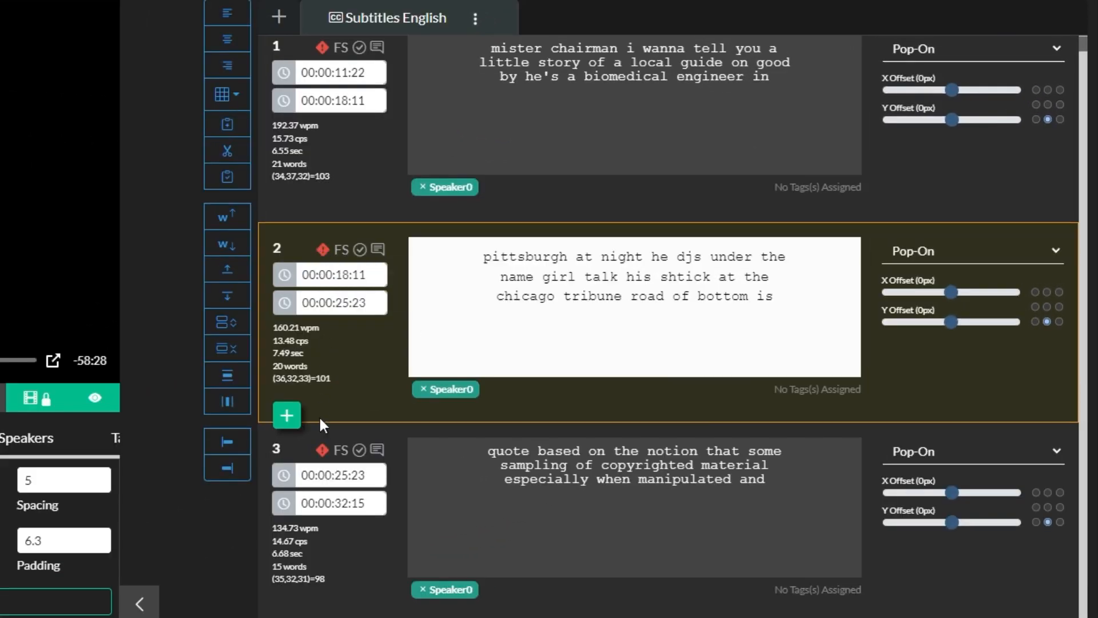
{"action": "mouse_move", "coordinate": [320, 452]}
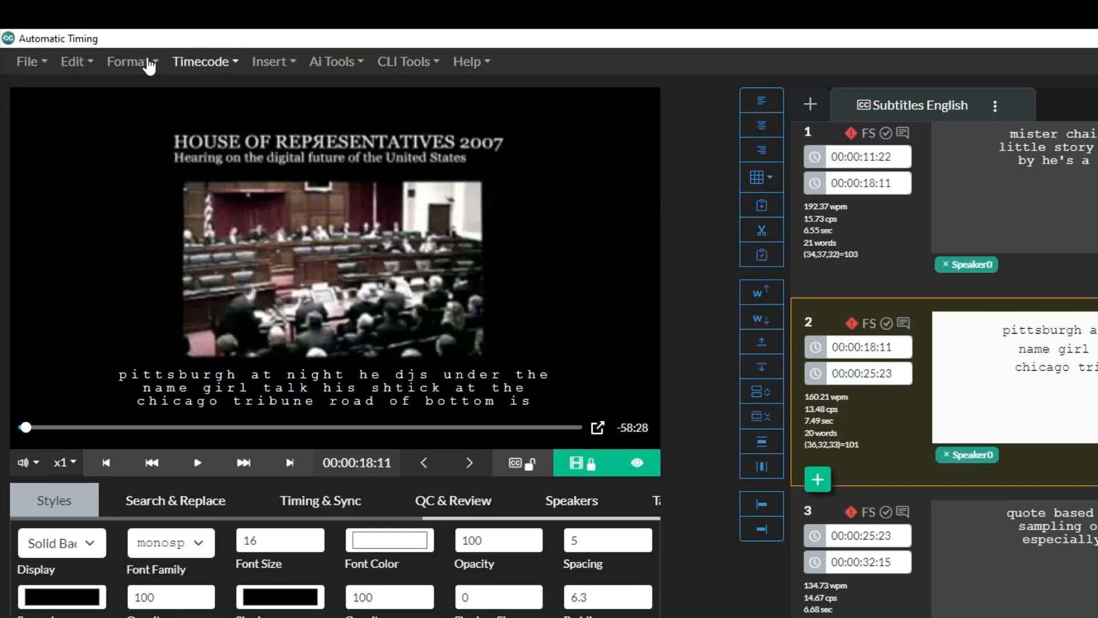
- Auto-format all captions with 2 lines, 32 characters, and 0.83 s minimum duration
{"action": "left_click", "coordinate": [131, 62]}
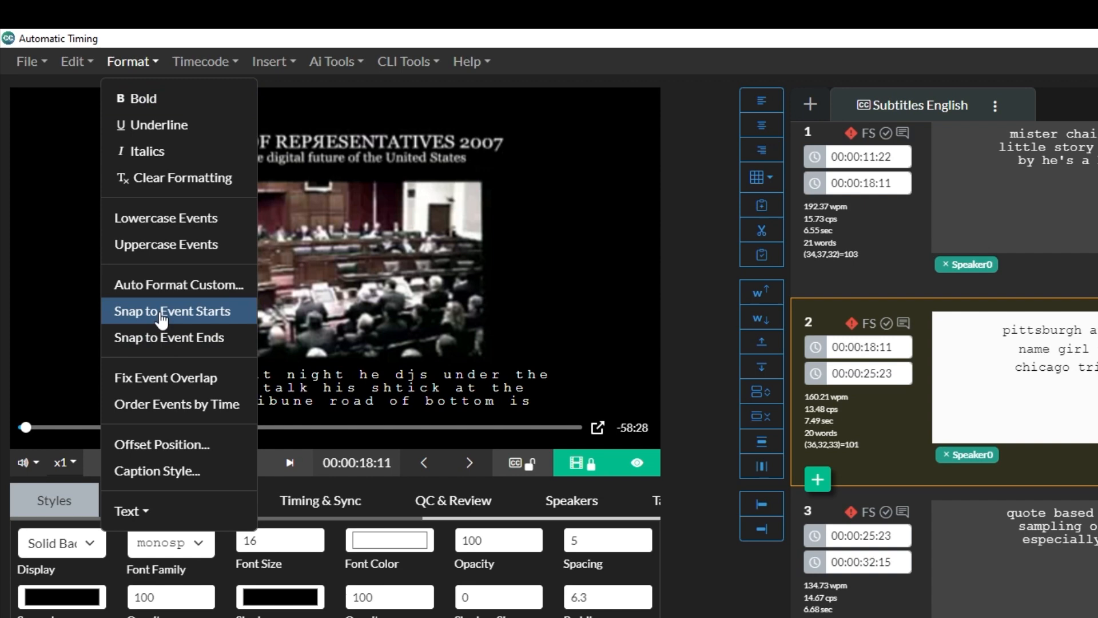
{"action": "left_click", "coordinate": [178, 285]}
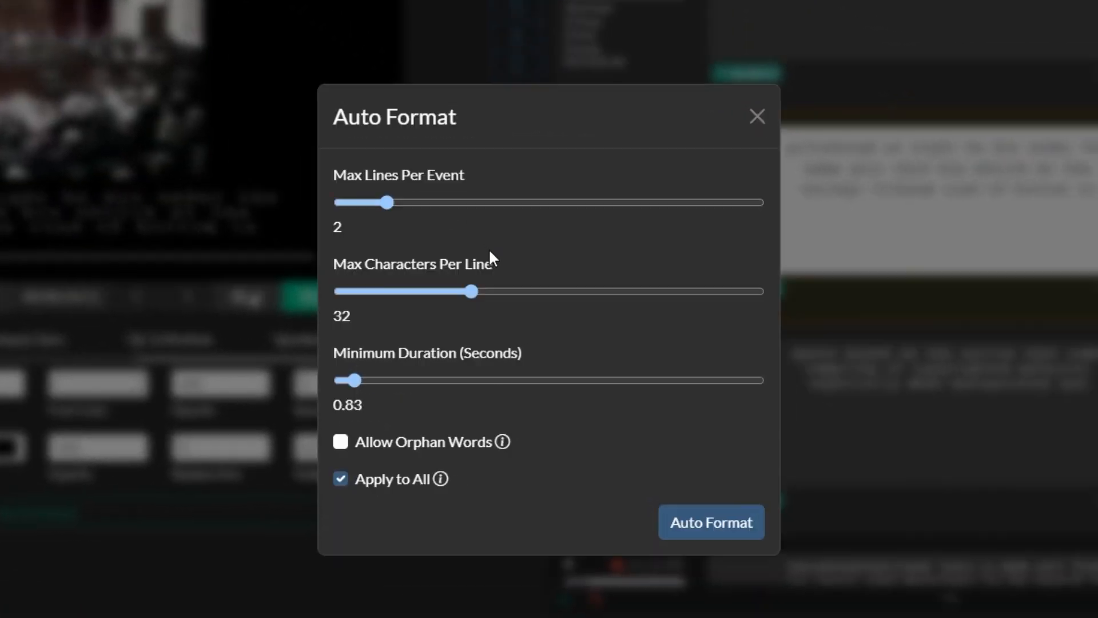
{"action": "mouse_move", "coordinate": [608, 522]}
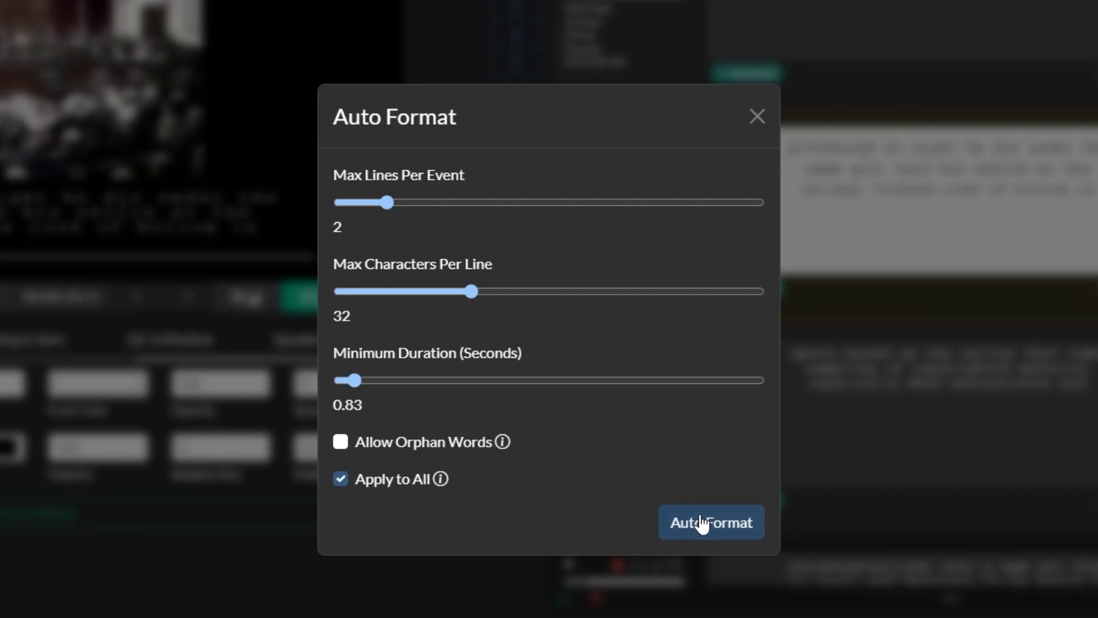
{"action": "left_click", "coordinate": [712, 522]}
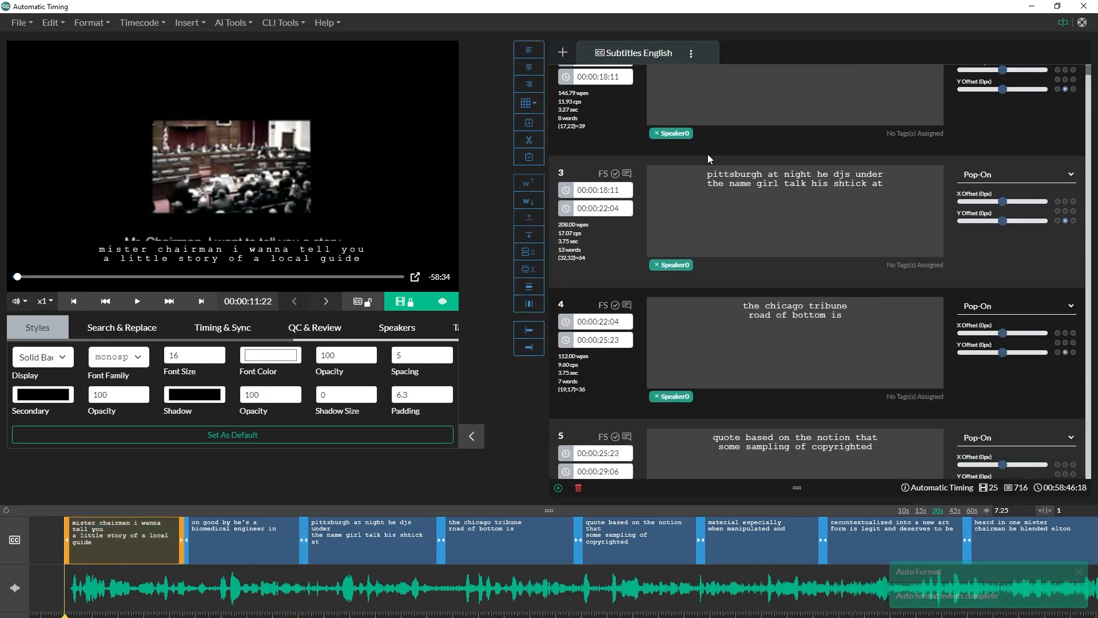
{"action": "scroll", "scroll_direction": "down", "scroll_amount": 3}
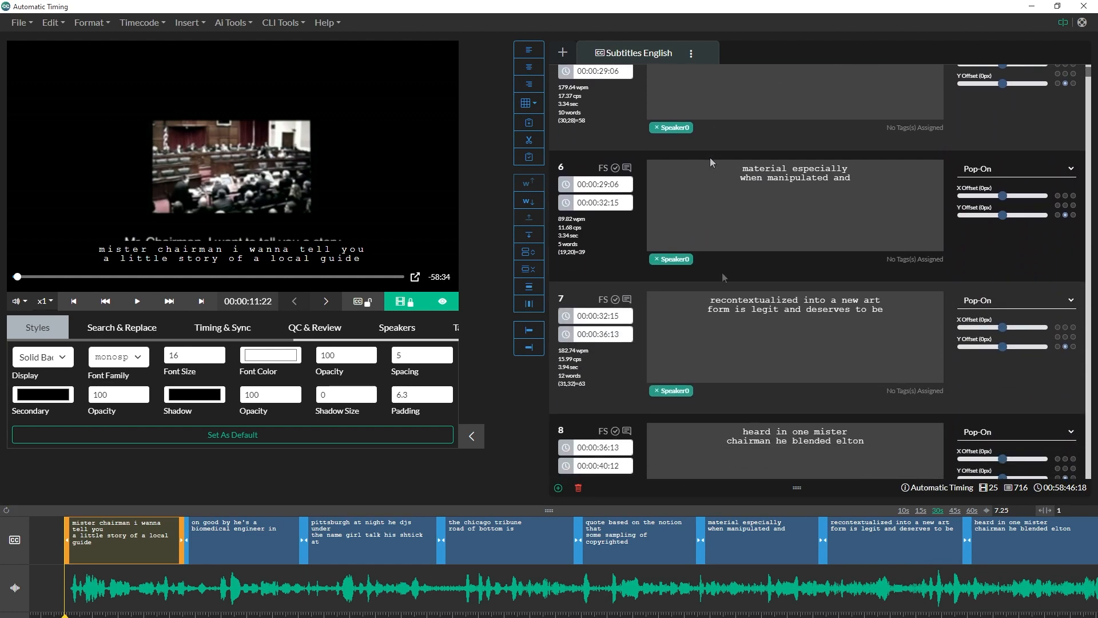
- Auto-correct timing on all events: 20 CPS, 0.83–7 s durations, 2-frame gap
{"action": "left_click", "coordinate": [142, 23]}
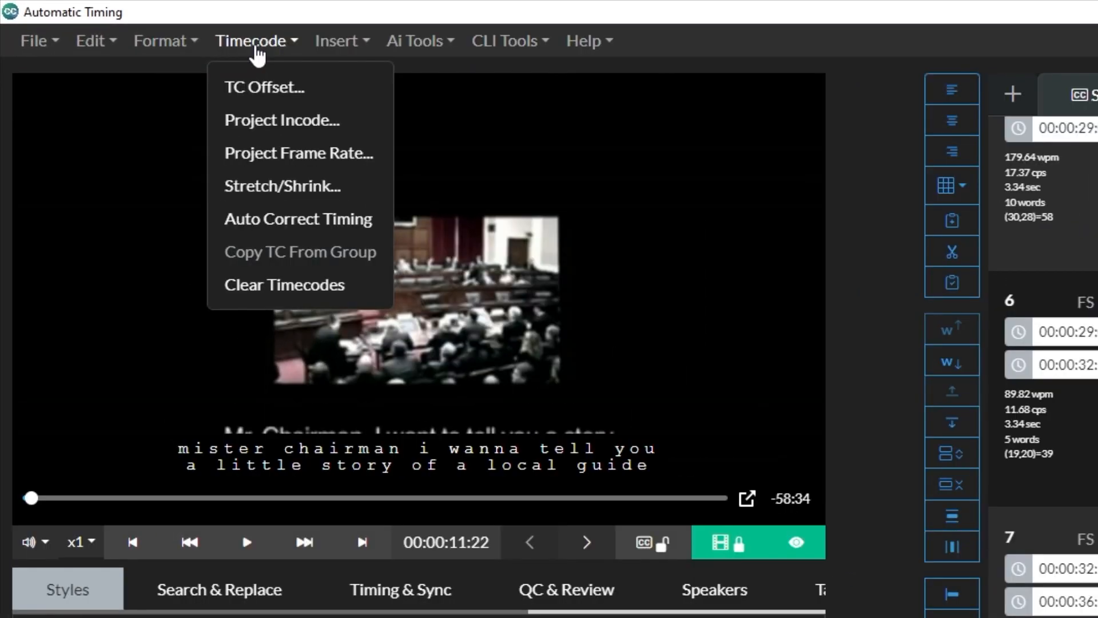
{"action": "mouse_move", "coordinate": [303, 220]}
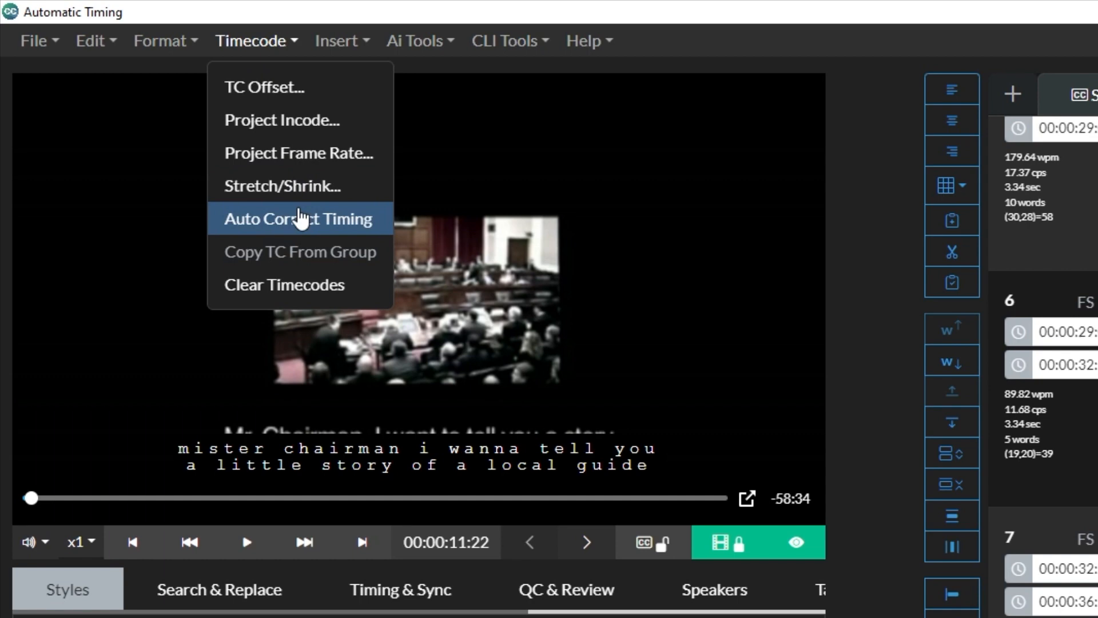
{"action": "left_click", "coordinate": [298, 218]}
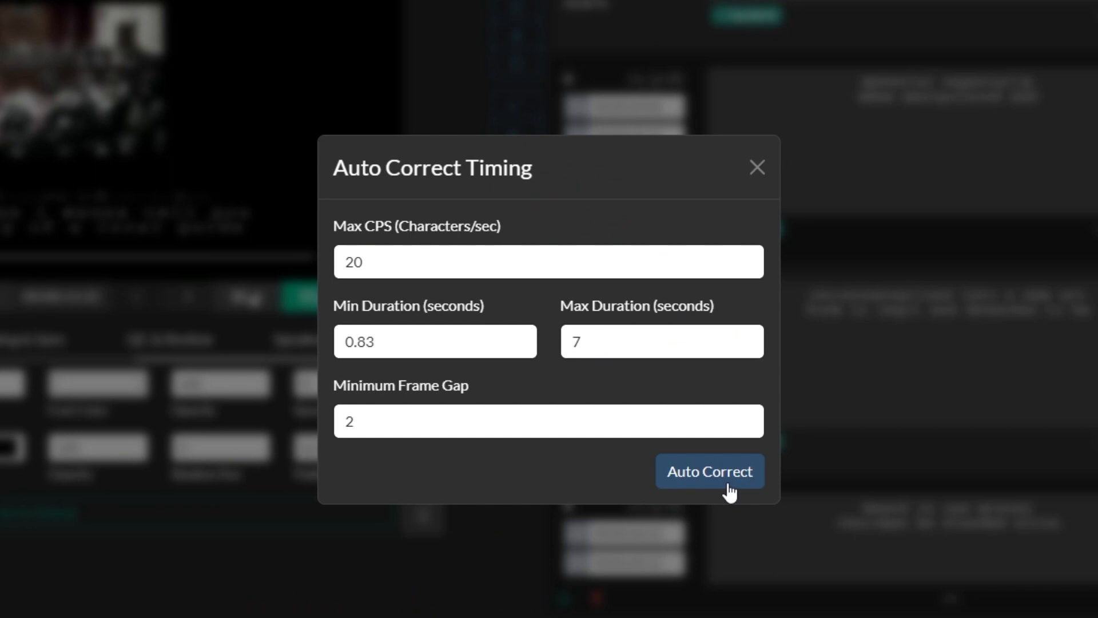
{"action": "left_click", "coordinate": [710, 471]}
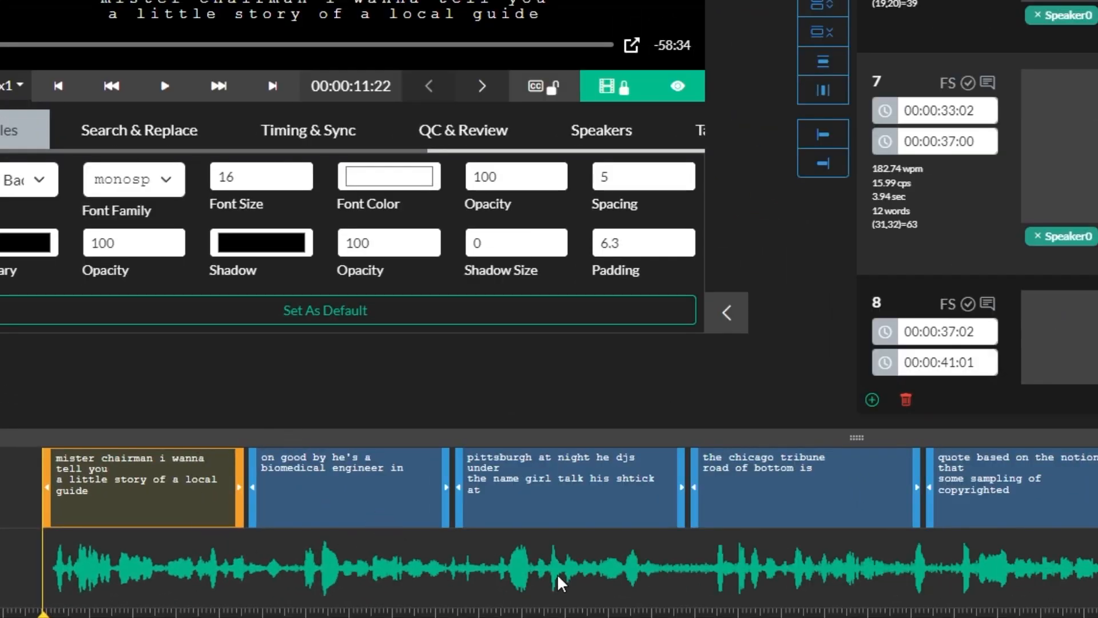
{"action": "mouse_move", "coordinate": [491, 558]}
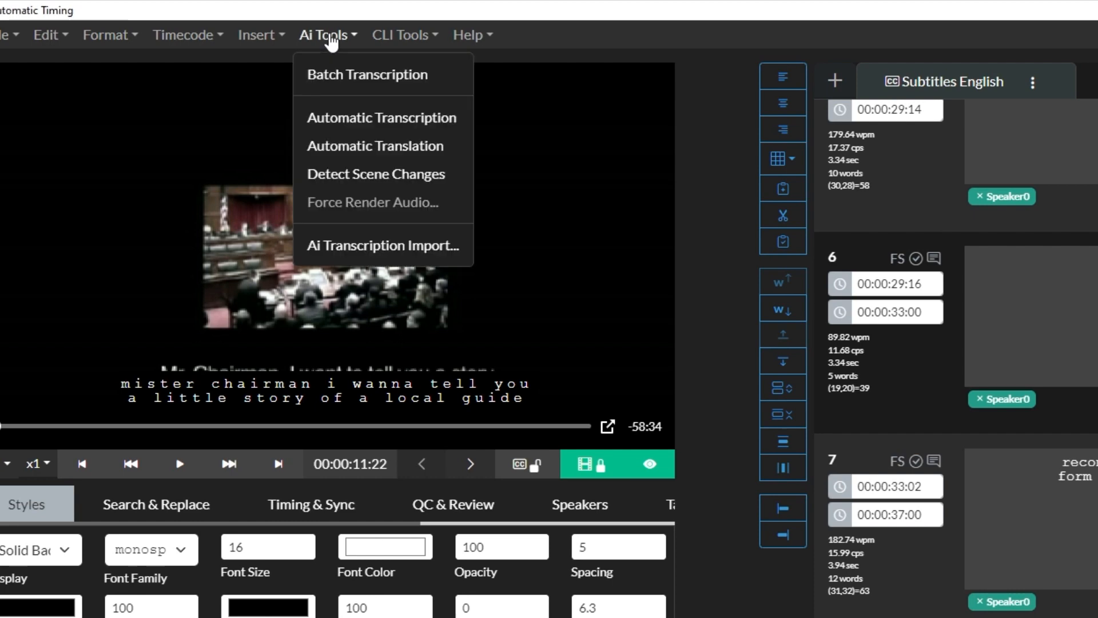
- Run Detect Scene Changes from the Ai Tools menu
{"action": "left_click", "coordinate": [376, 174]}
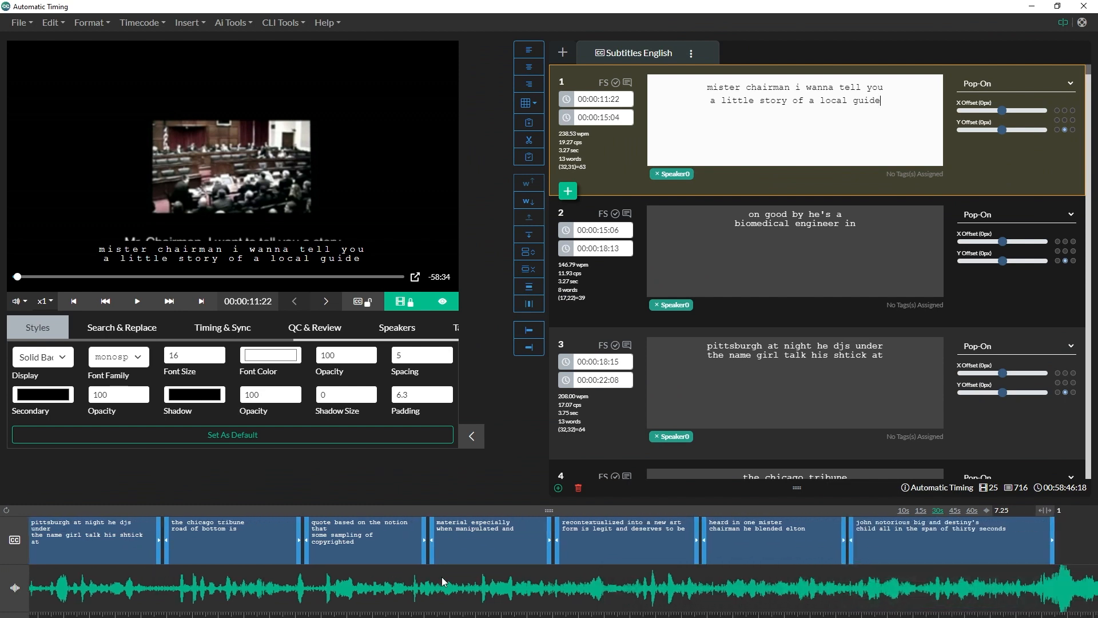
{"action": "scroll", "scroll_direction": "right", "scroll_amount": 3}
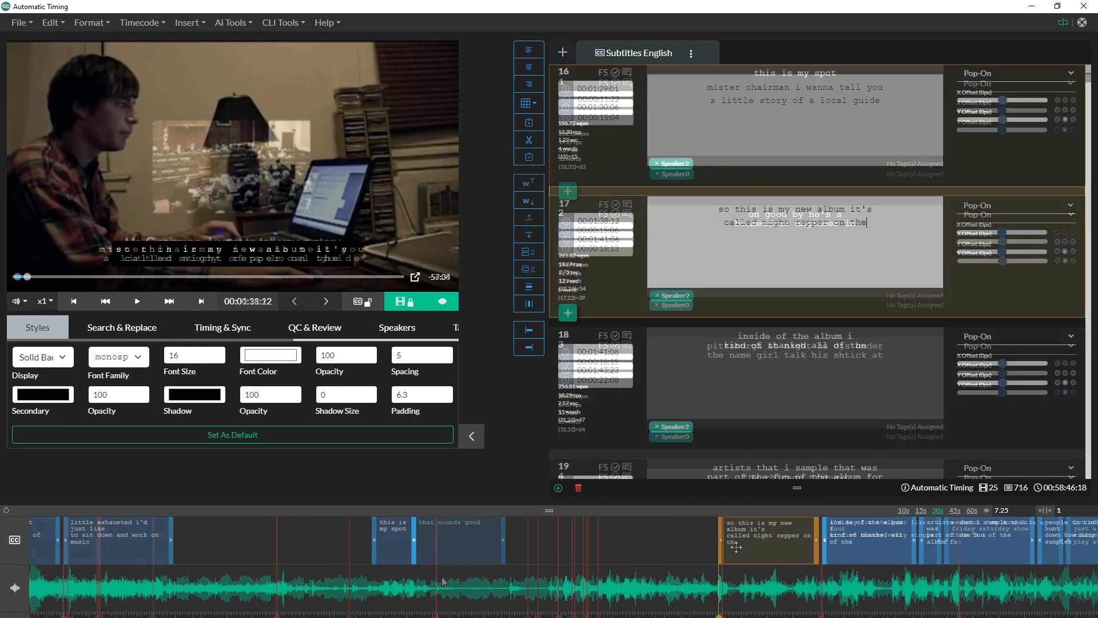
- Snap caption timings to scene changes from the Format menu
{"action": "left_click", "coordinate": [88, 23]}
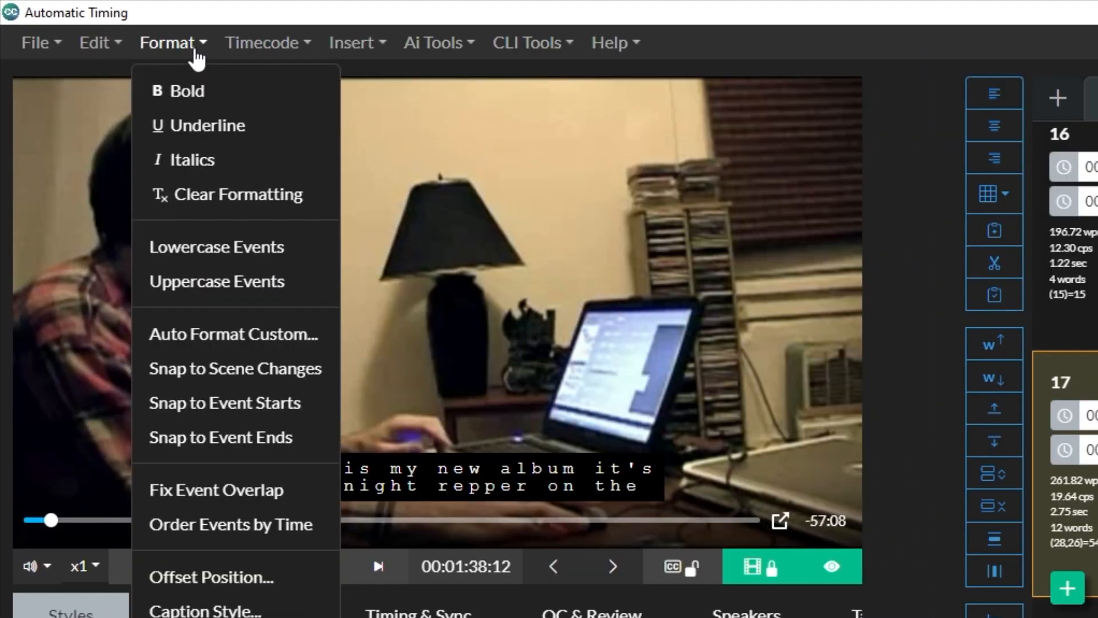
{"action": "mouse_move", "coordinate": [236, 369]}
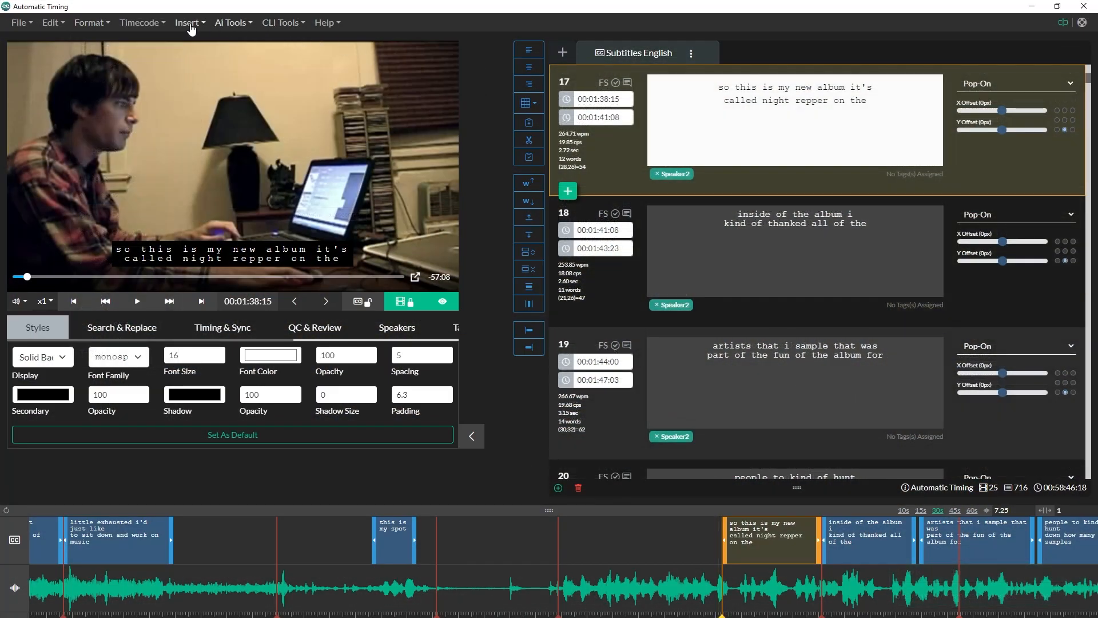
- Insert 2 blank frames, shot-change aware, where gaps are up to 11 frames, then play back
{"action": "left_click", "coordinate": [188, 23]}
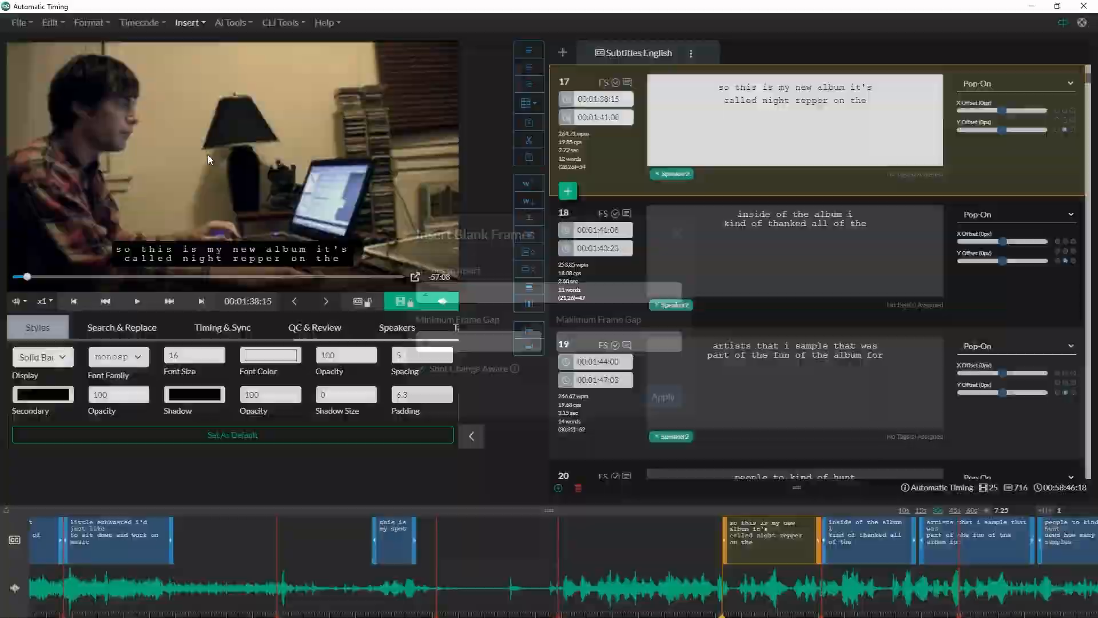
{"action": "left_click", "coordinate": [189, 23]}
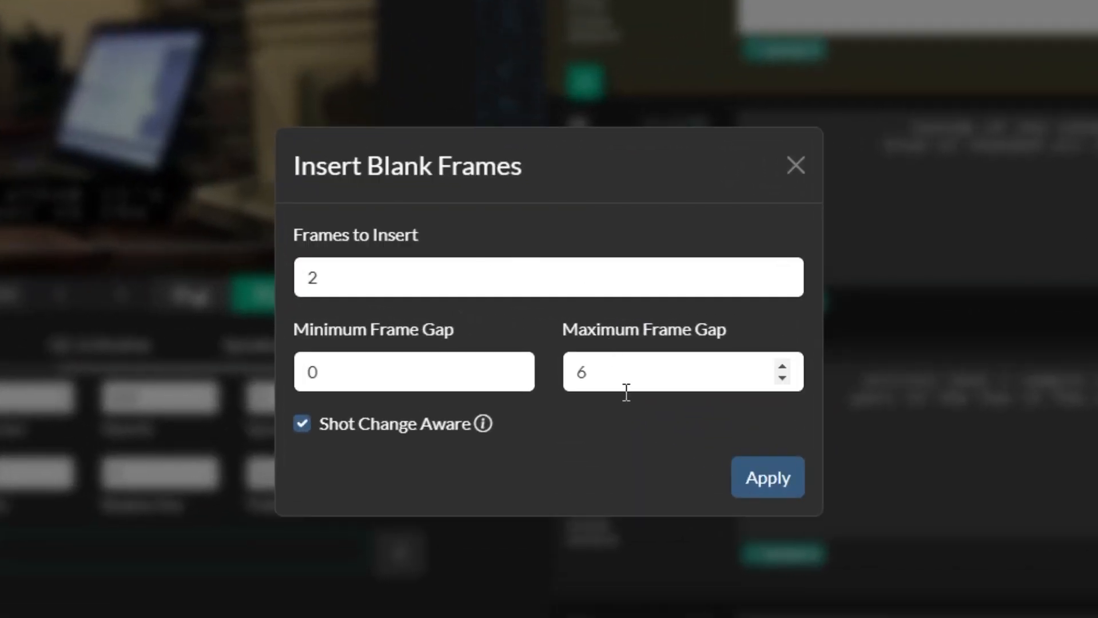
{"action": "left_click", "coordinate": [673, 372]}
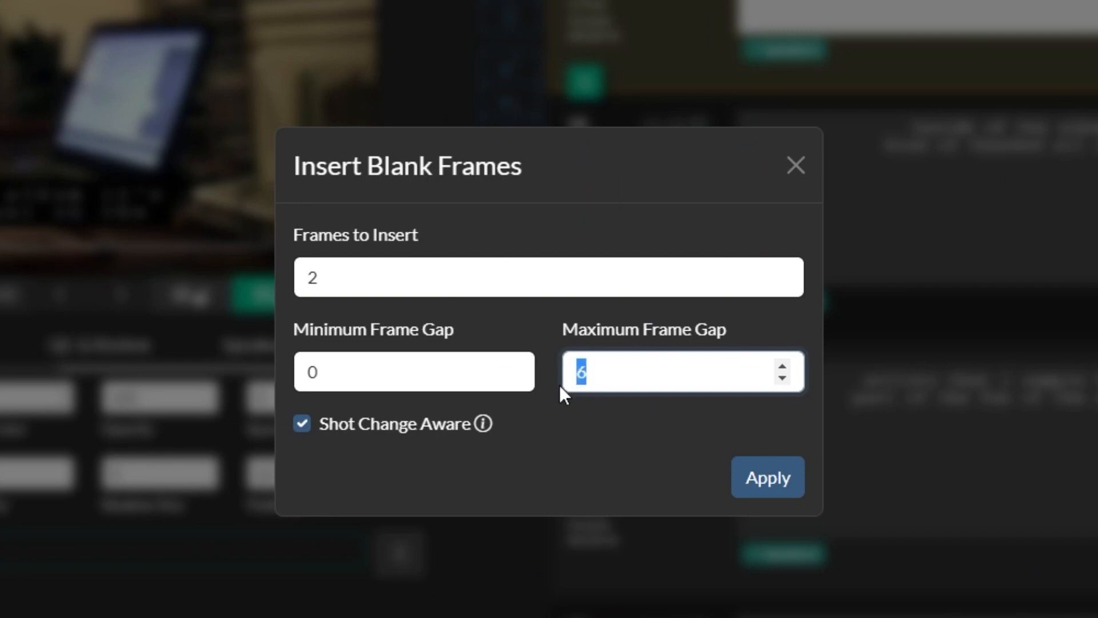
{"action": "type", "text": "11"}
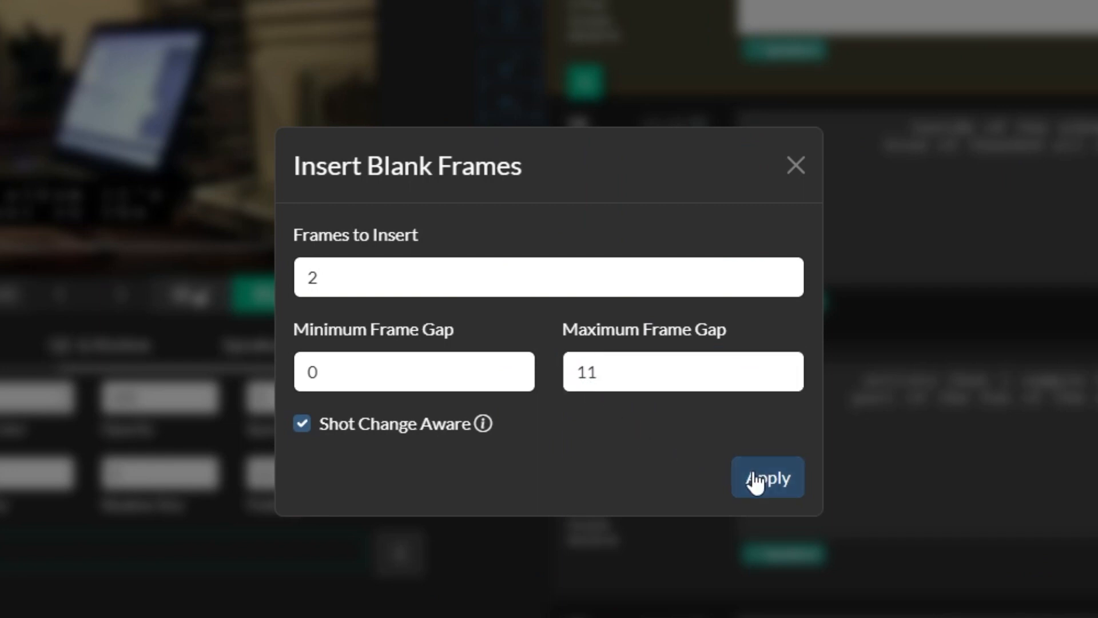
{"action": "left_click", "coordinate": [768, 477]}
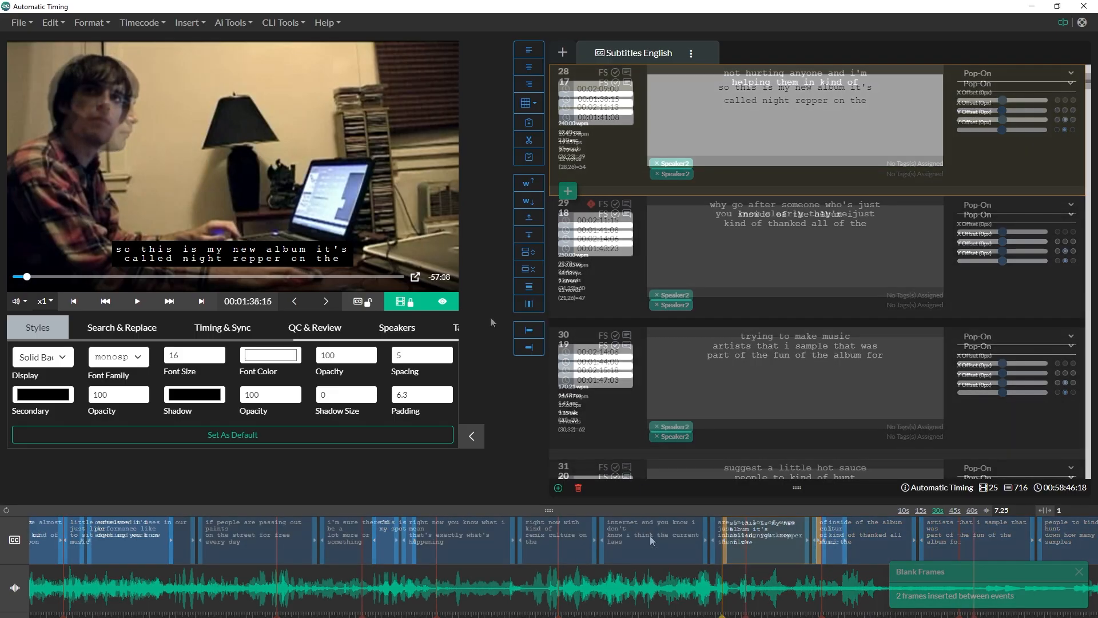
{"action": "left_click", "coordinate": [137, 301]}
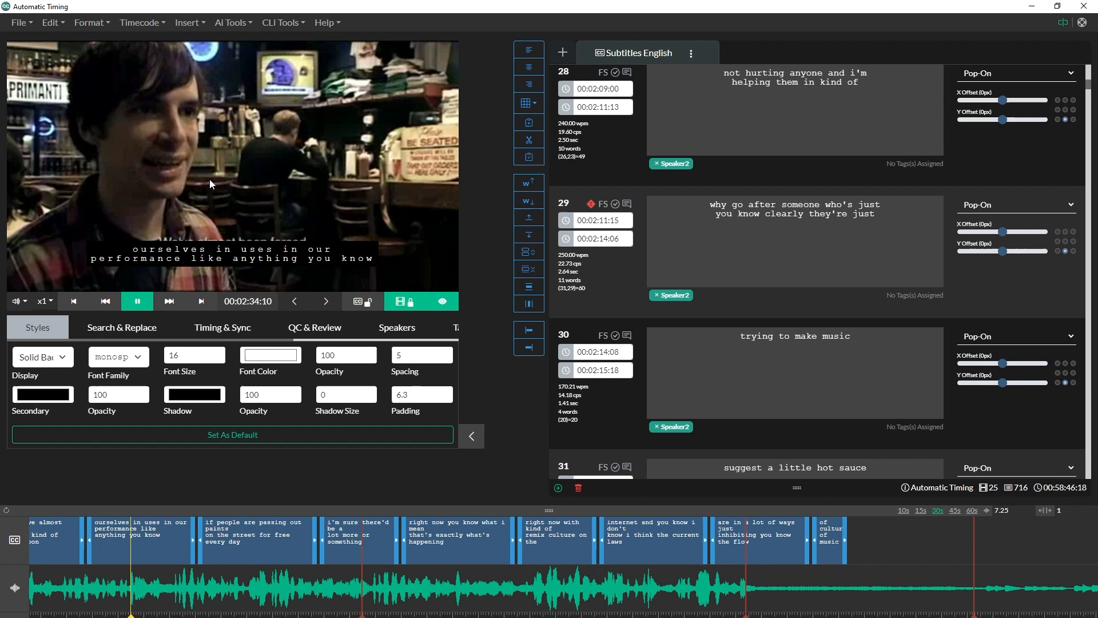